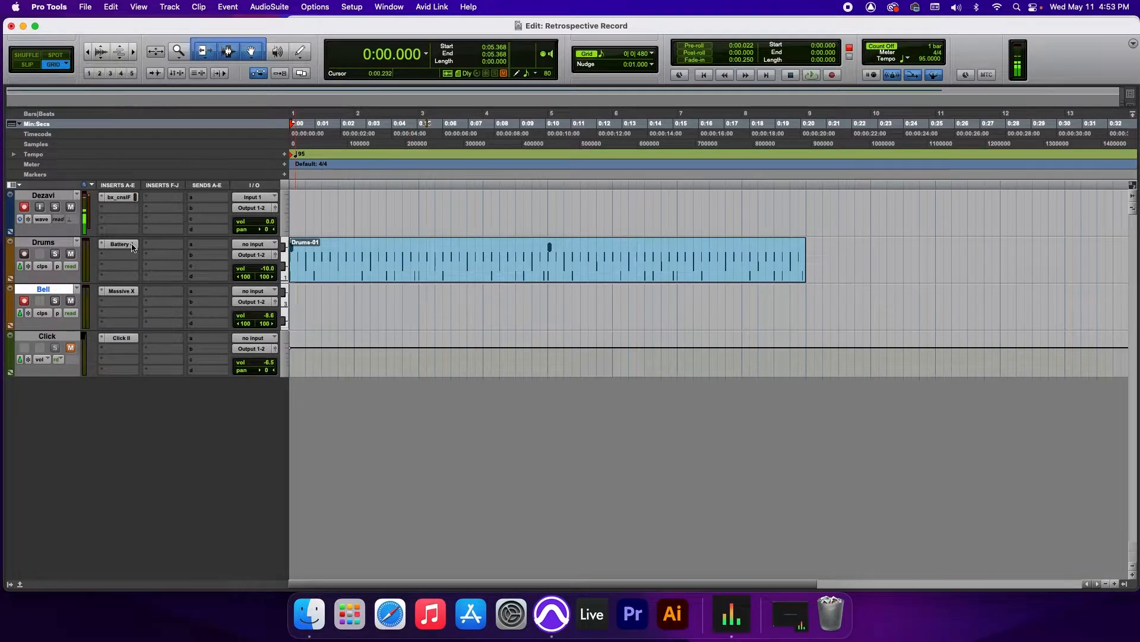
# - Start playback from the session start so the Drums-01 clip sounds
pyautogui.click(119, 243)
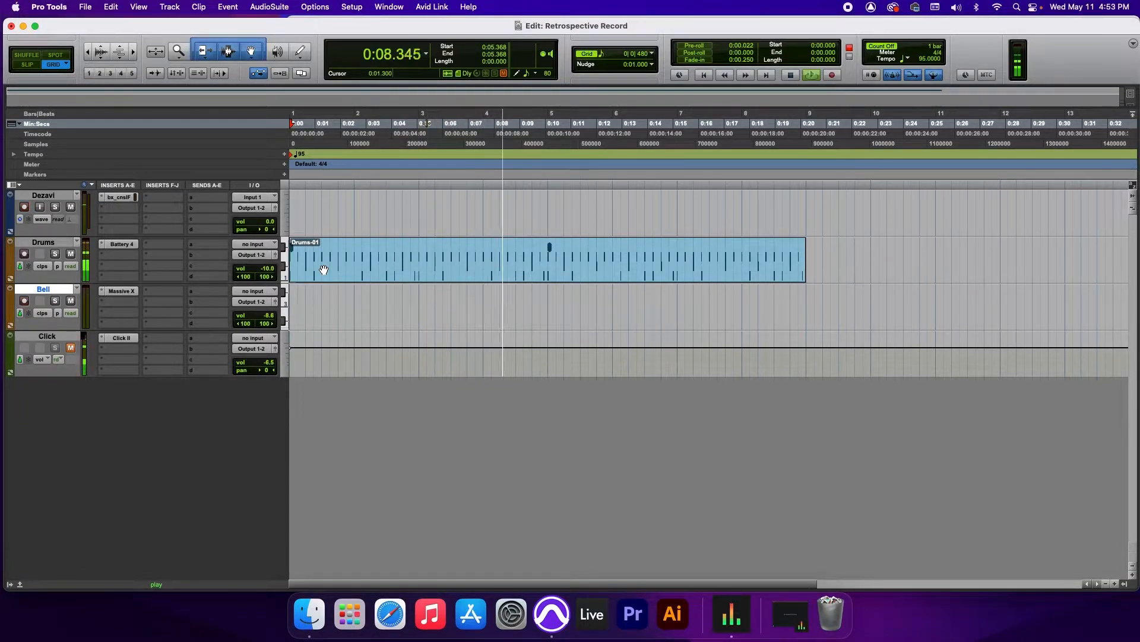
# - Stop playback in the transport, returning the playhead to the session start
pyautogui.click(790, 75)
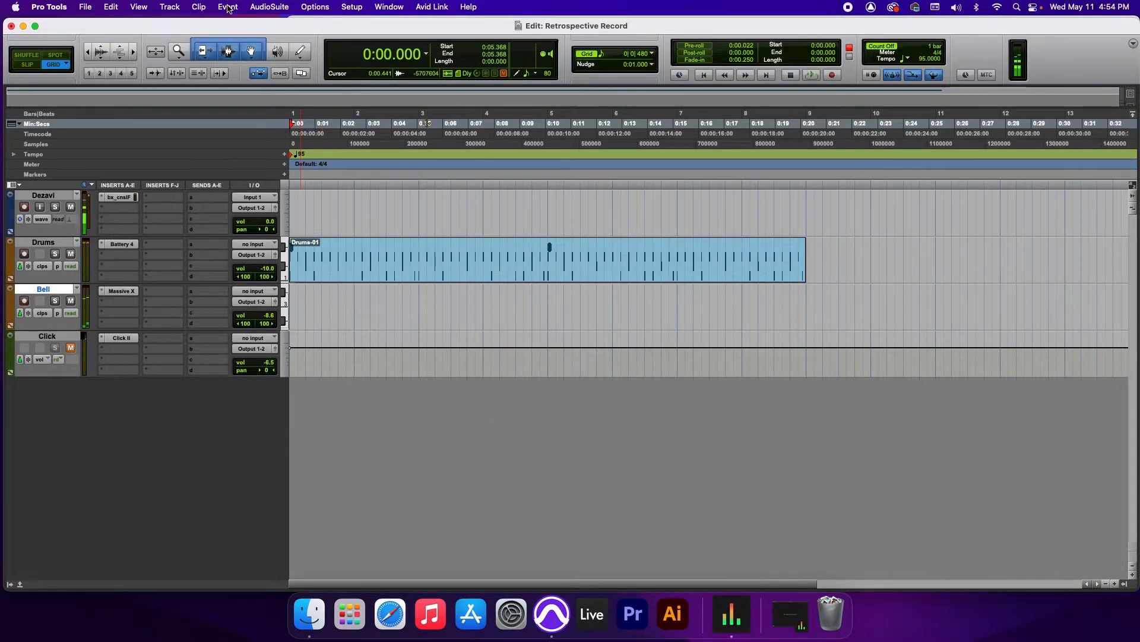
# - Run Event > Retrospective Record to capture the played notes as a Bell-04 clip
pyautogui.click(227, 7)
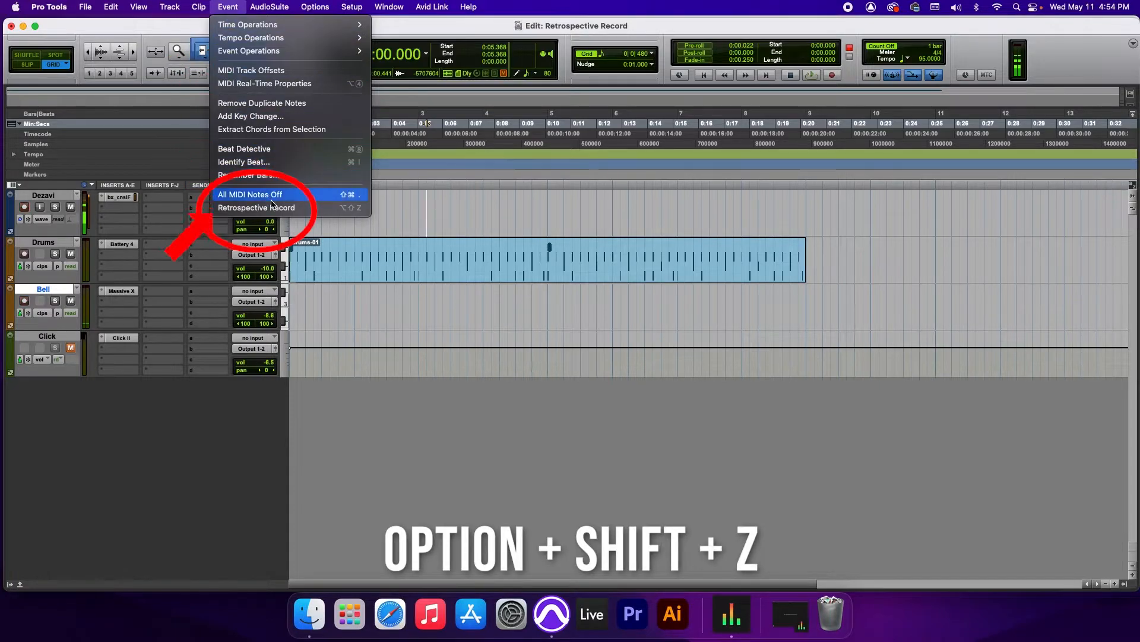
pyautogui.moveTo(273, 207)
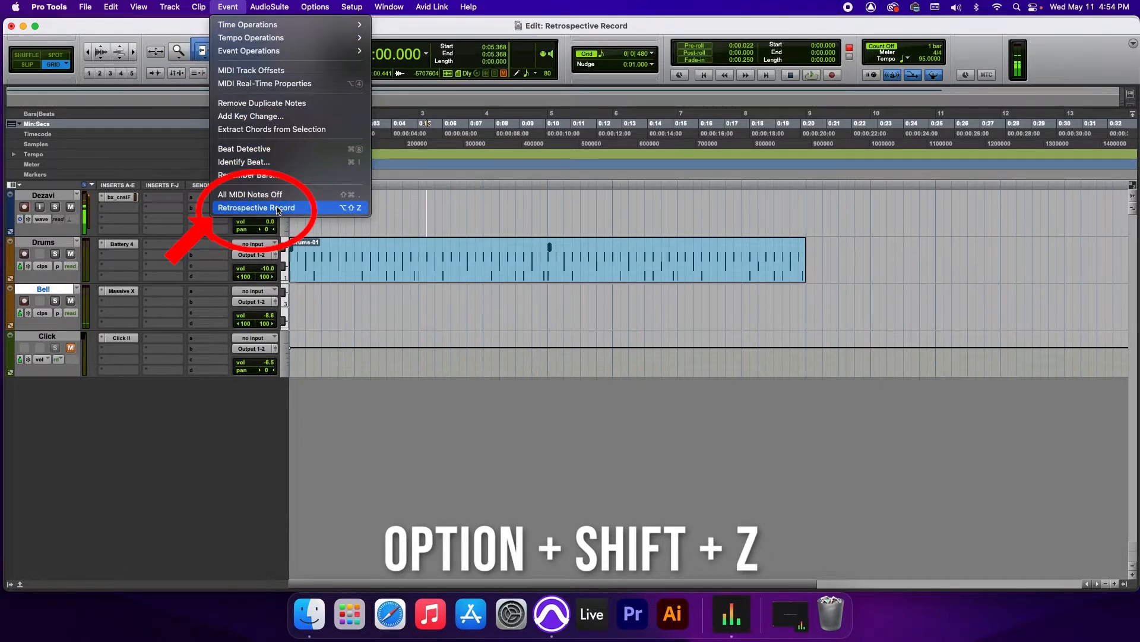
pyautogui.click(255, 208)
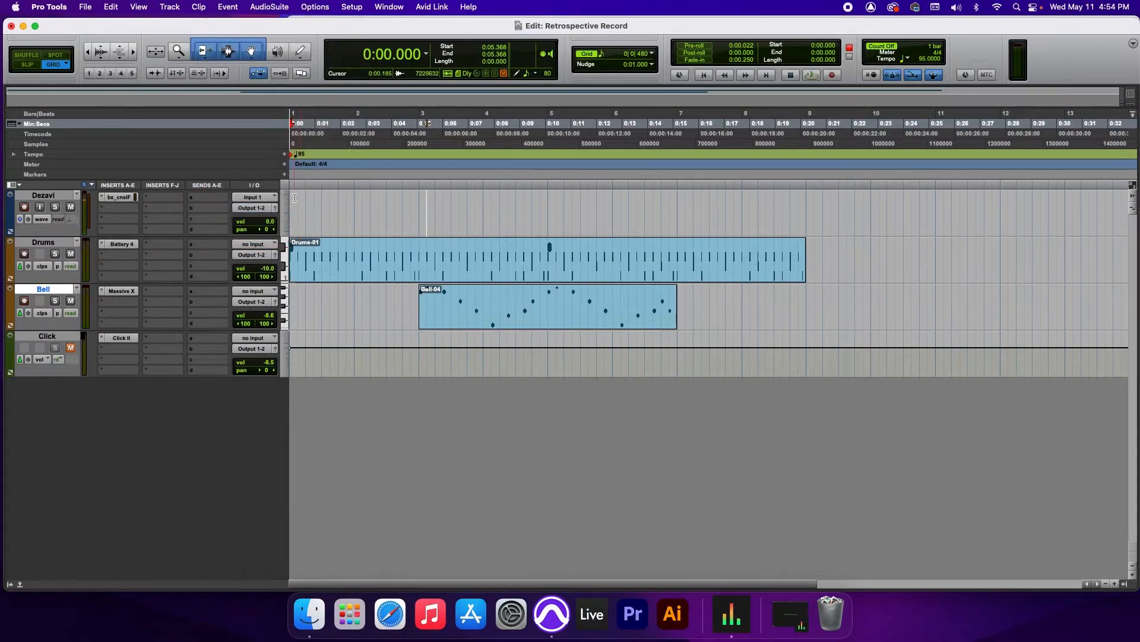